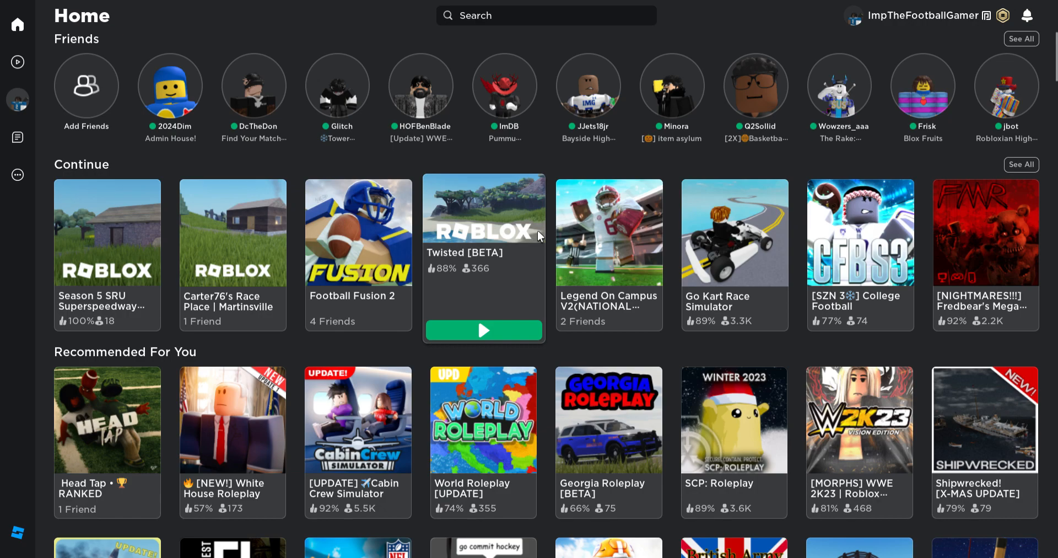
mouse_move(615, 173)
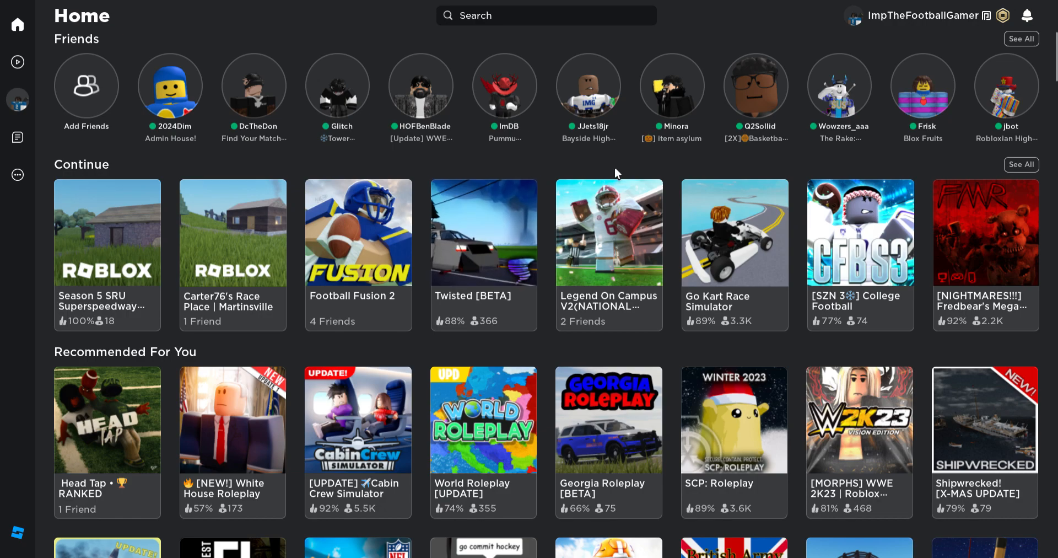